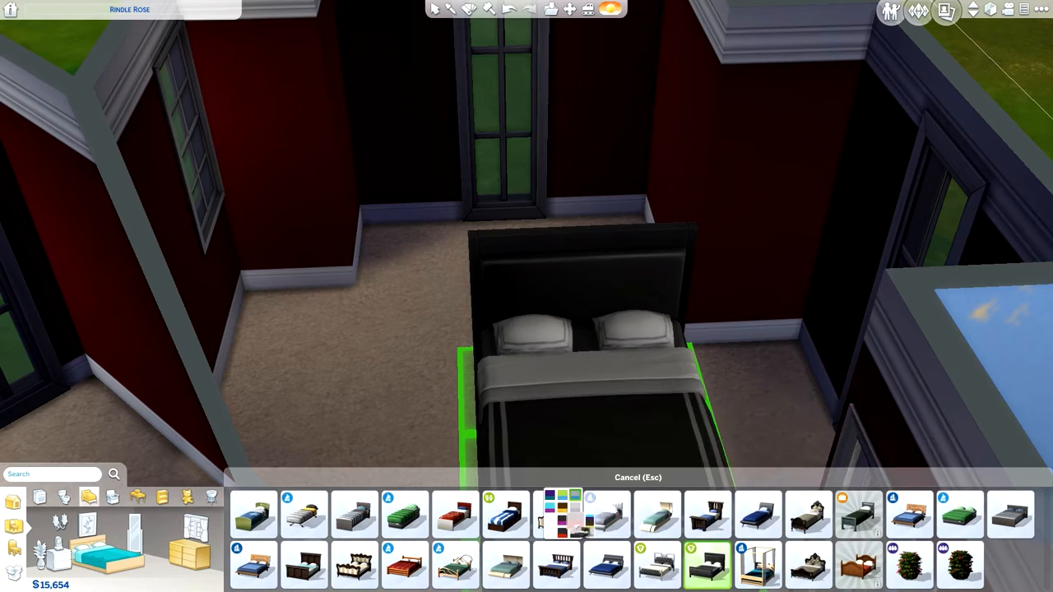
- Place the single dark bed with red bedding in the room corner
left_click(607, 514)
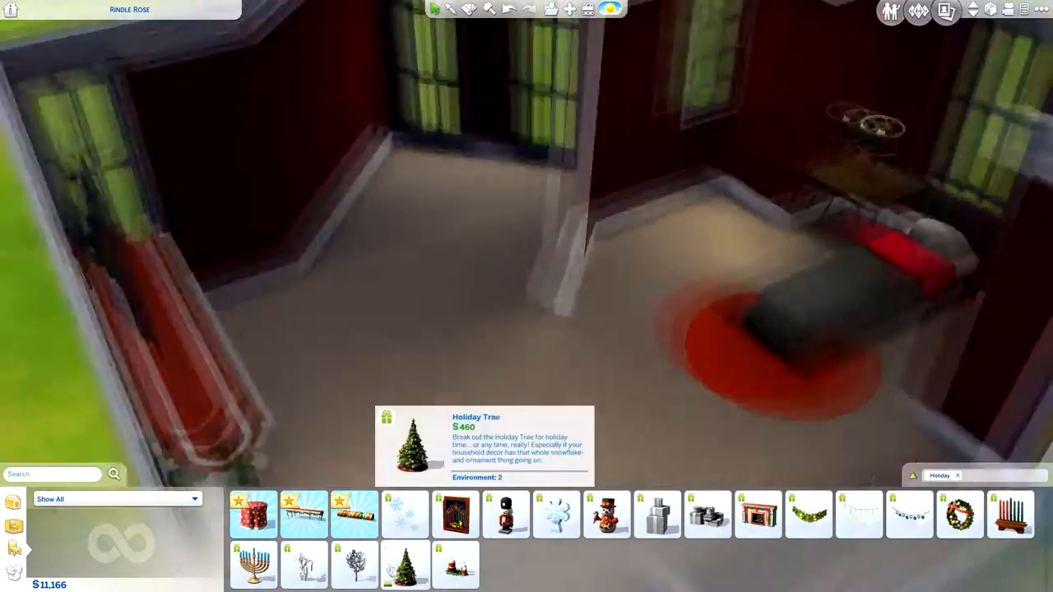
- Place the decorated Holiday Tree by the windows
left_click(404, 564)
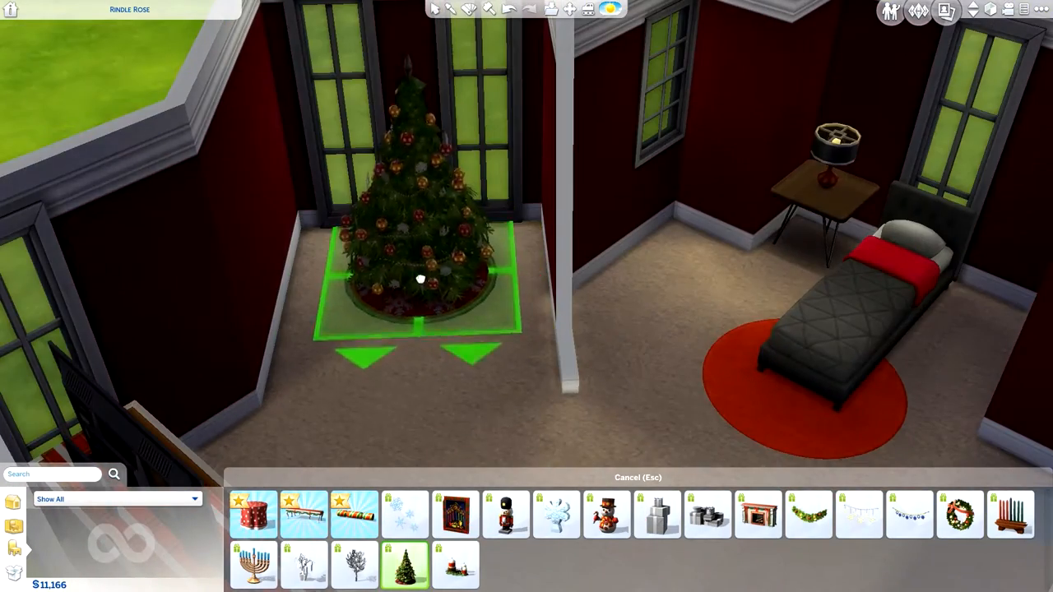
left_click(706, 515)
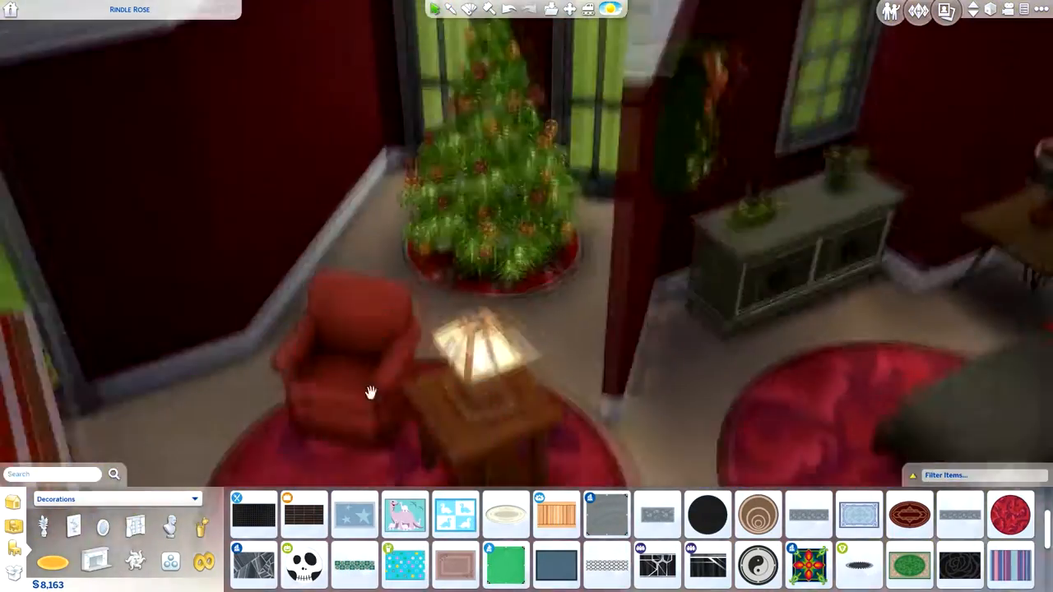
- Pick a wrapped present from the Holiday results to place near the bed
left_click(115, 499)
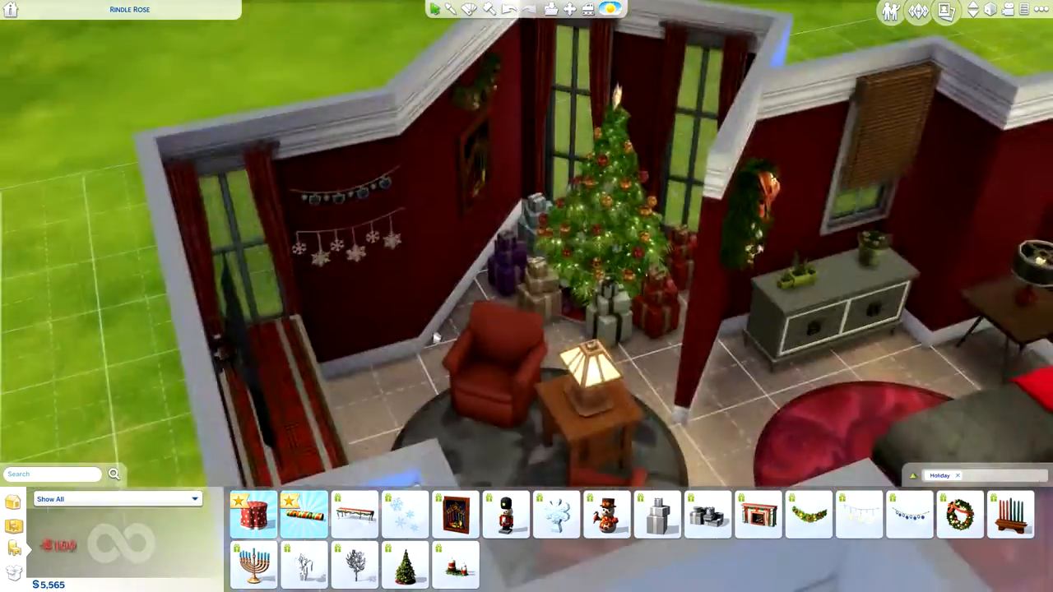
left_click(303, 515)
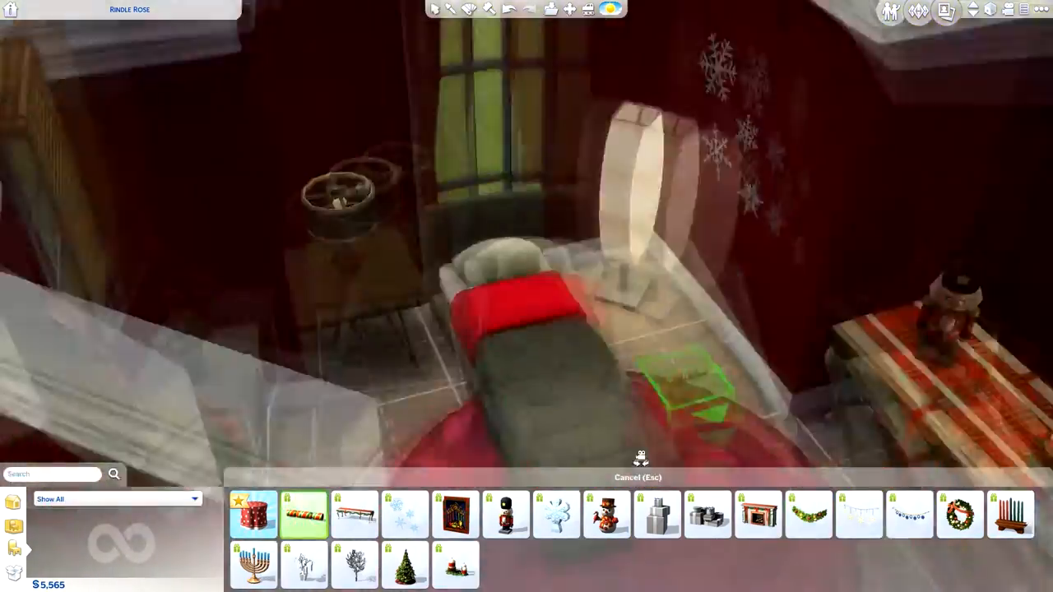